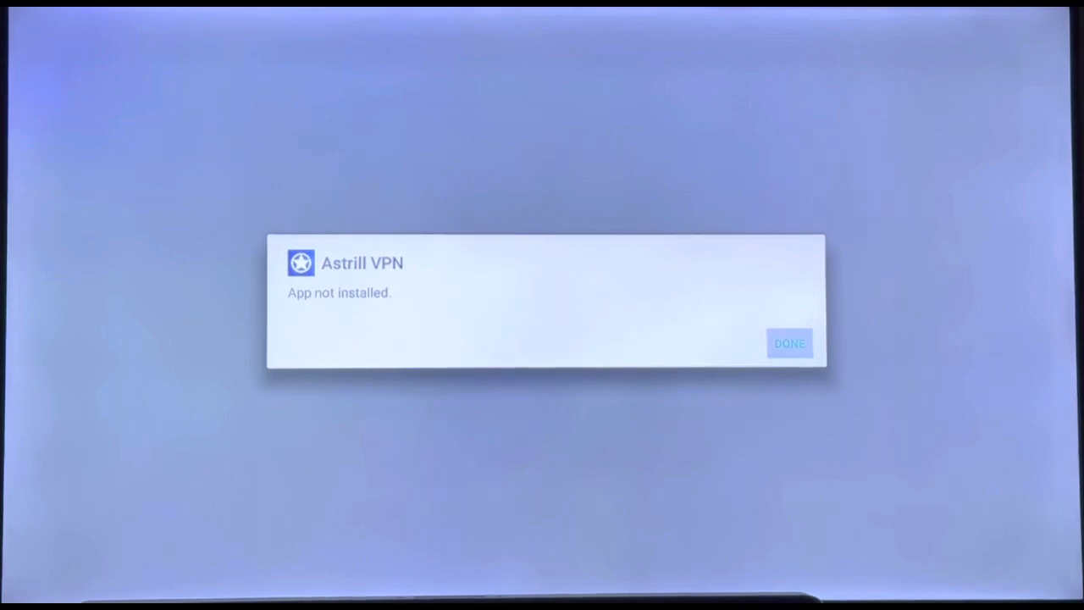
- Dismiss the Astrill VPN 'App not installed' notice with DONE to return home
left_click(788, 342)
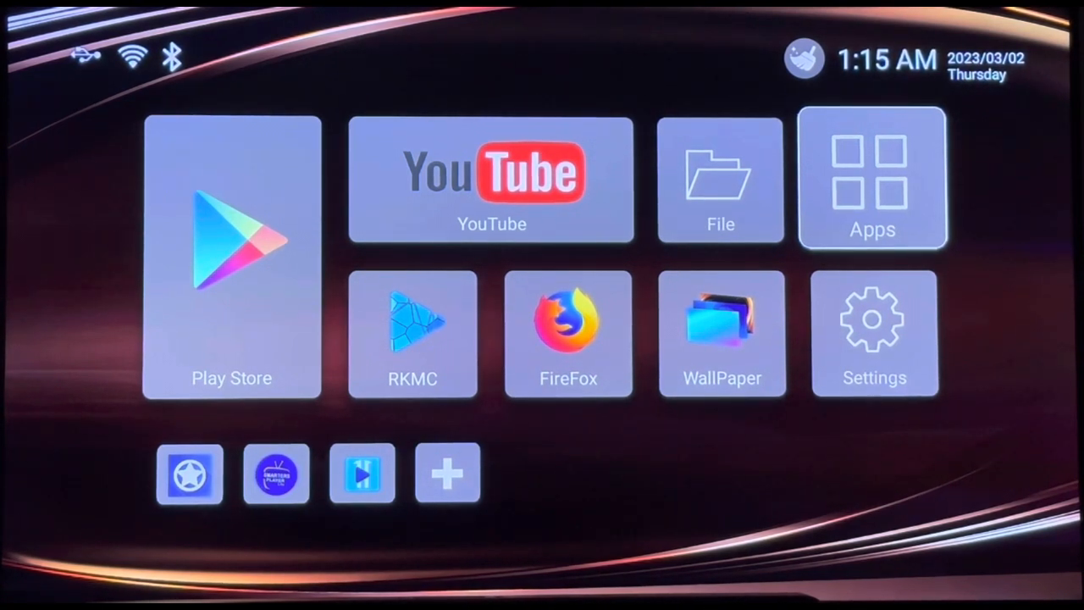
- Uninstall Astrill VPN version 3.12.9 through Settings > Apps
left_click(871, 178)
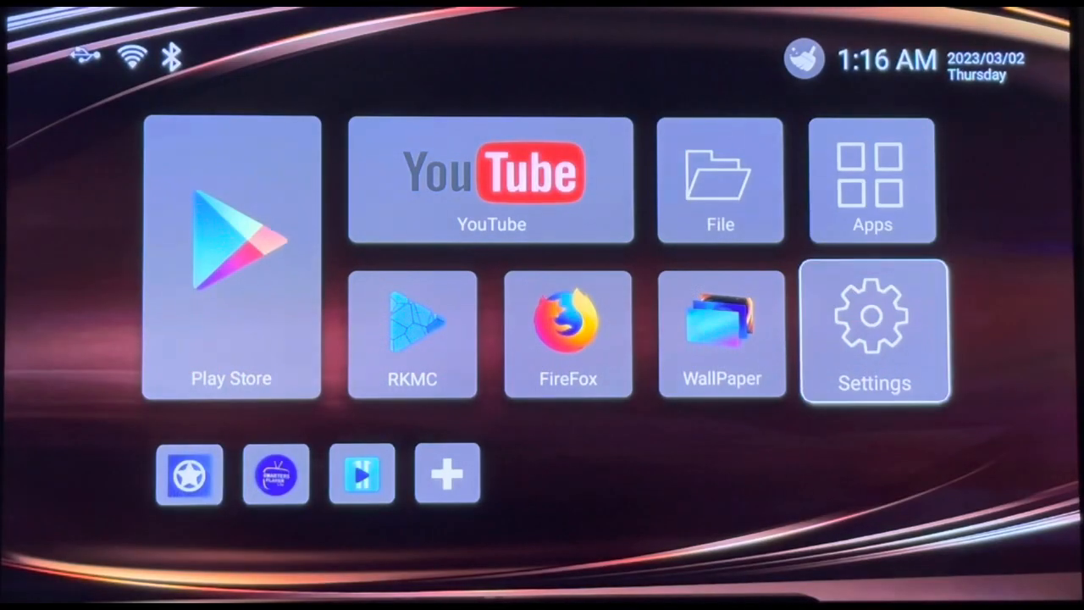
left_click(873, 330)
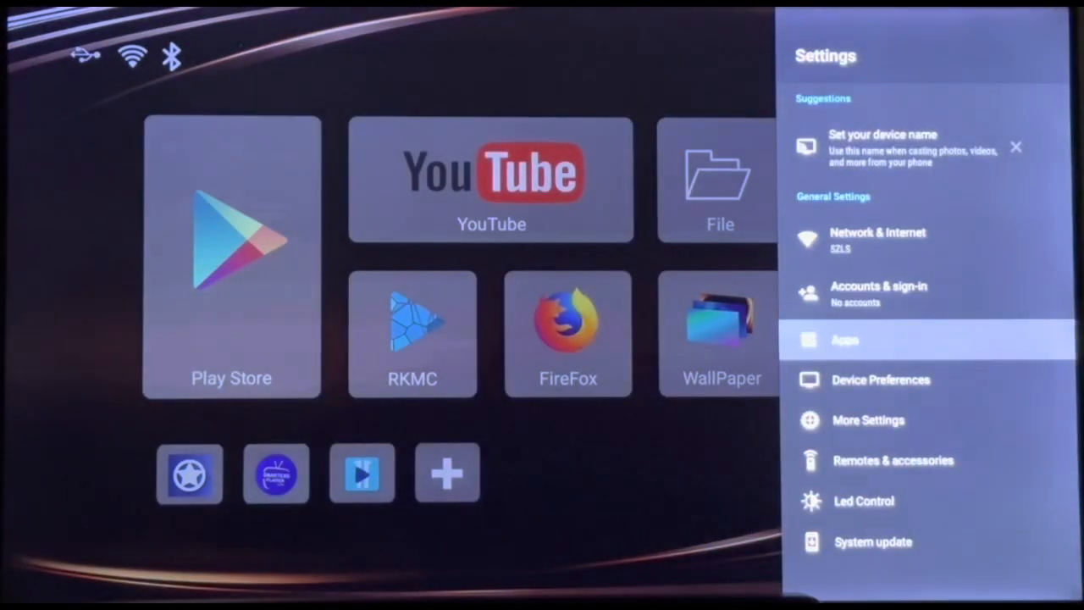
left_click(844, 339)
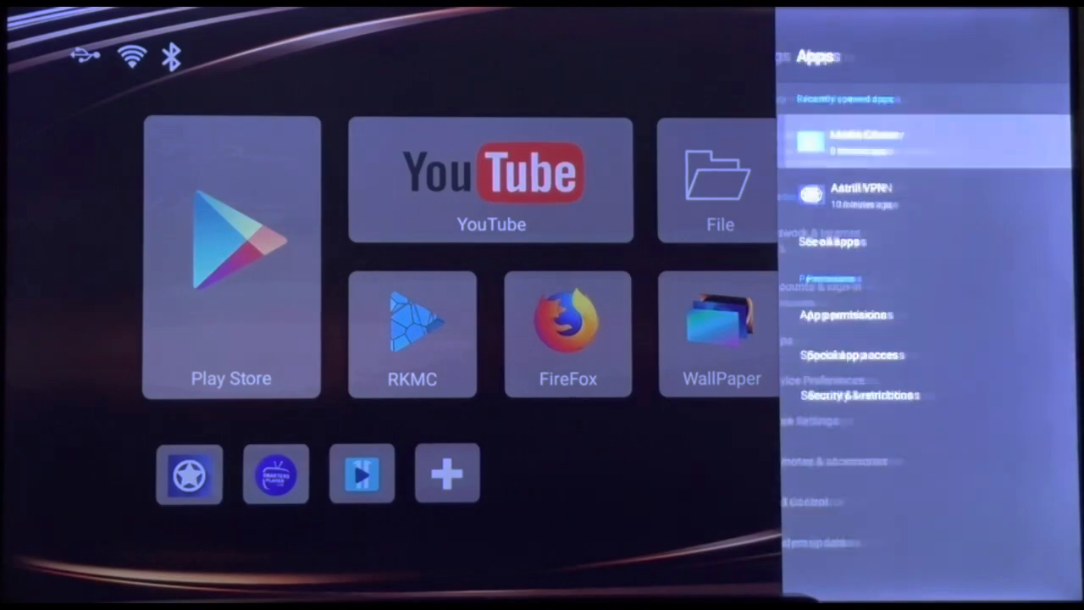
left_click(846, 195)
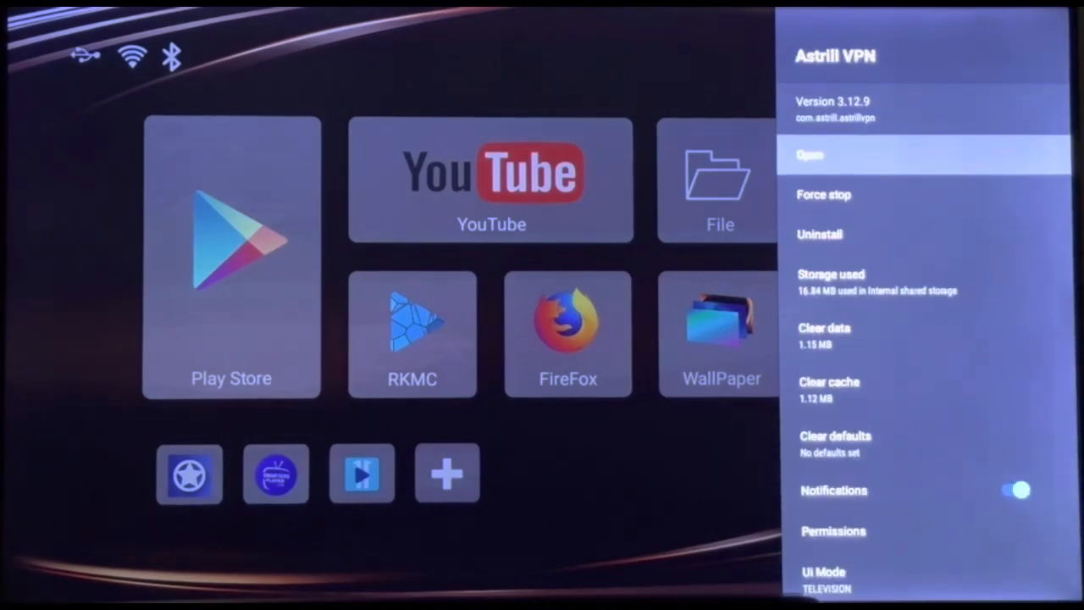
key("Down")
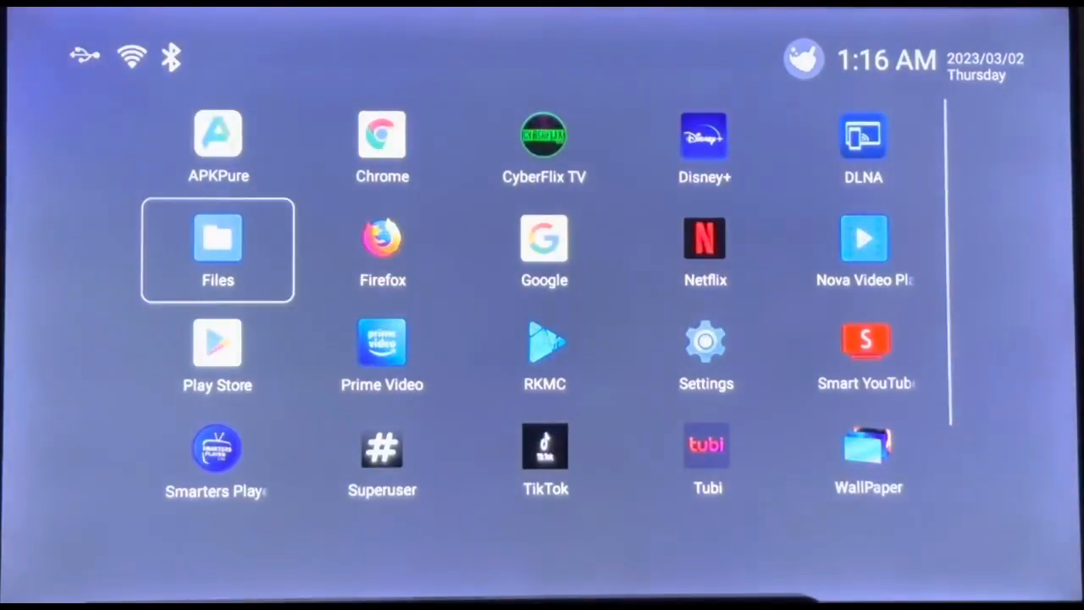
- Install Astrill.apk from the USB drive through Media Center
scroll("down", 3)
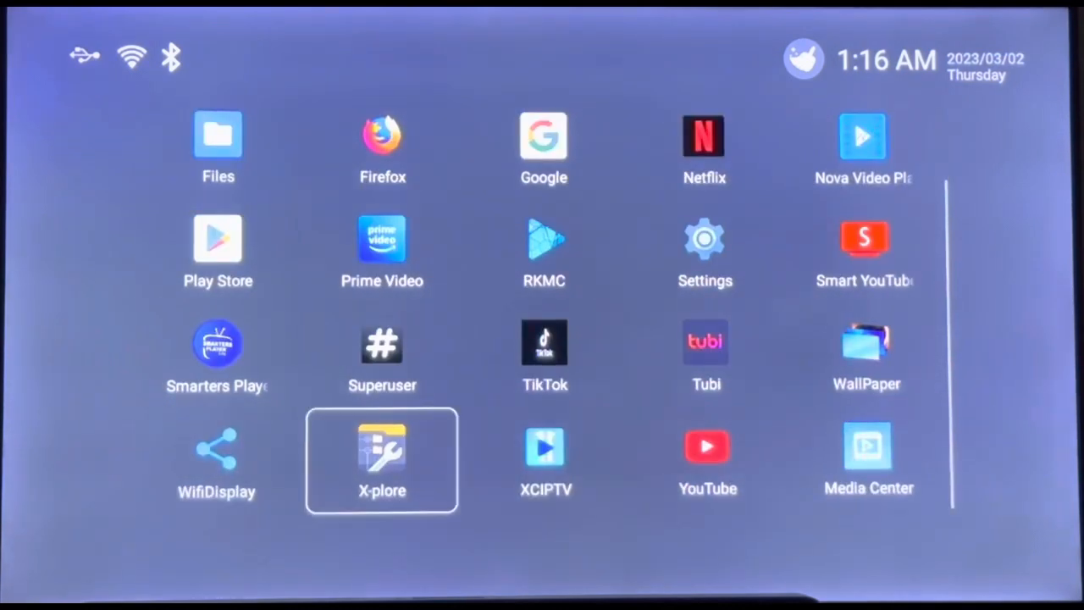
left_click(868, 446)
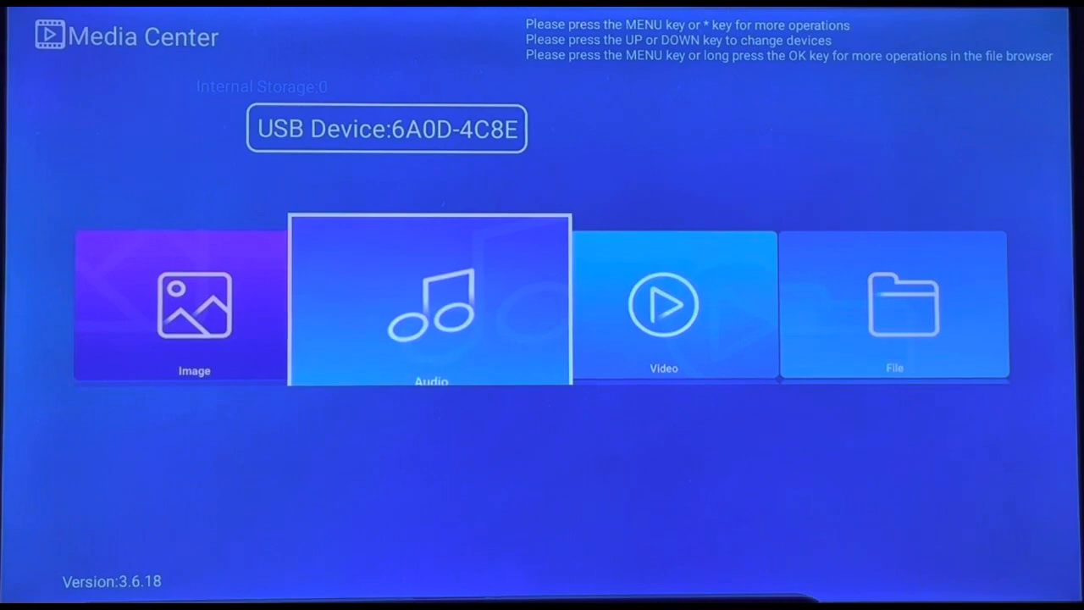
left_click(429, 301)
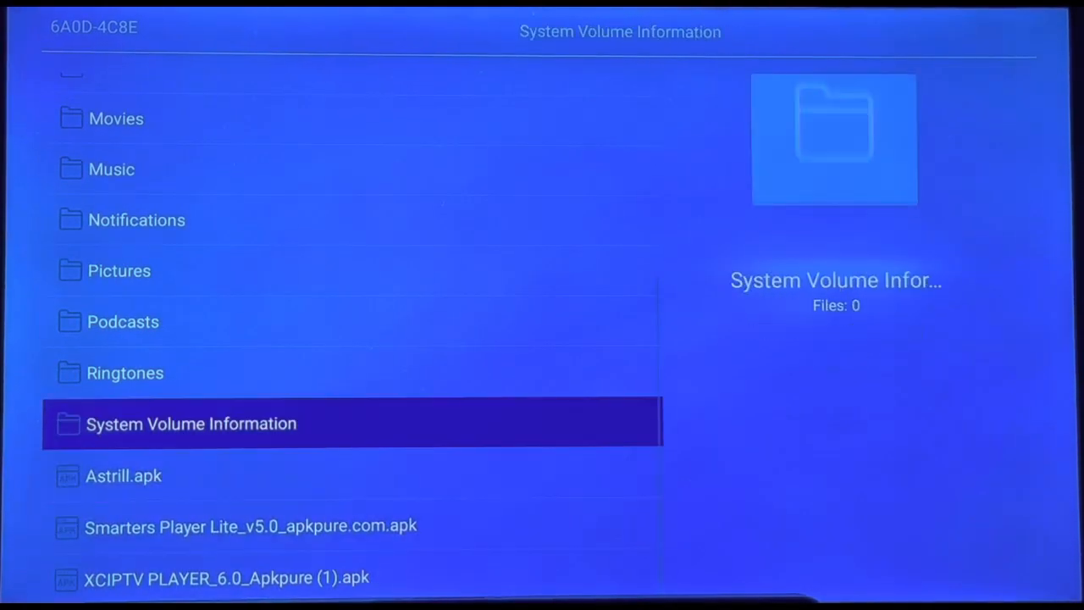
left_click(123, 475)
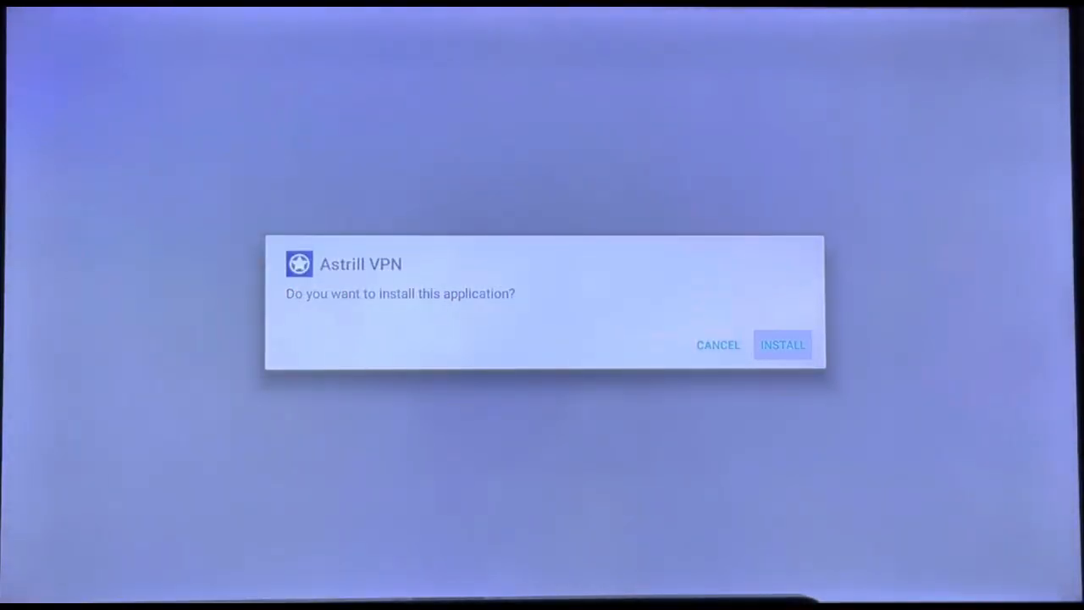
left_click(782, 345)
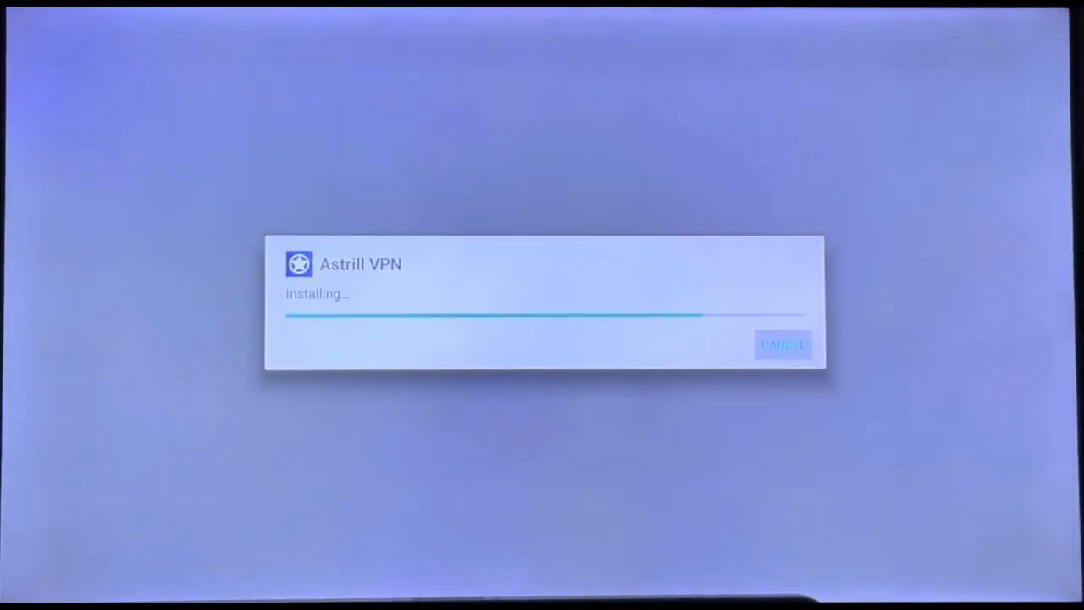